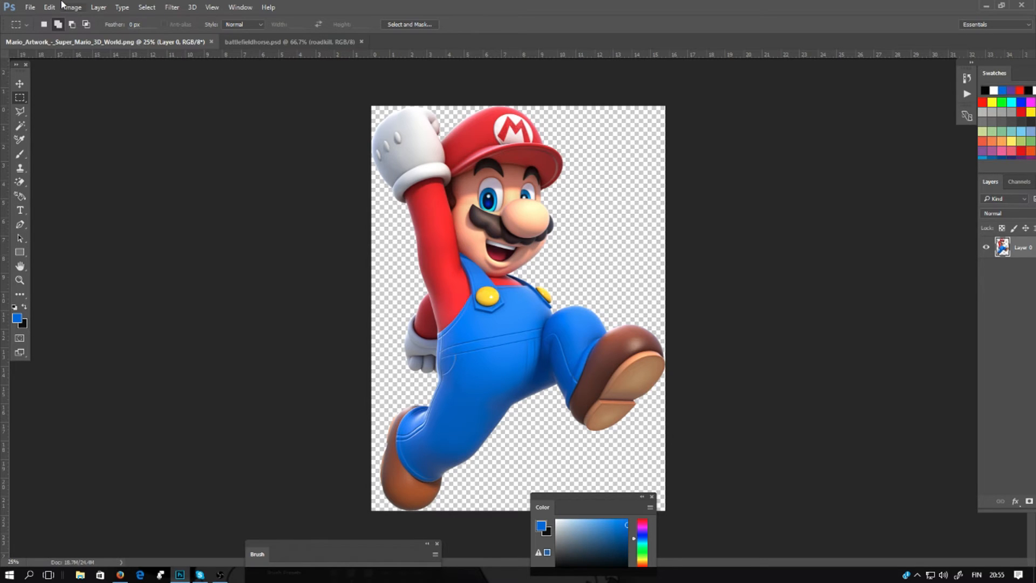
- Create a new 1920 × 1080 pixel document with a white background via File > New
left_click(30, 7)
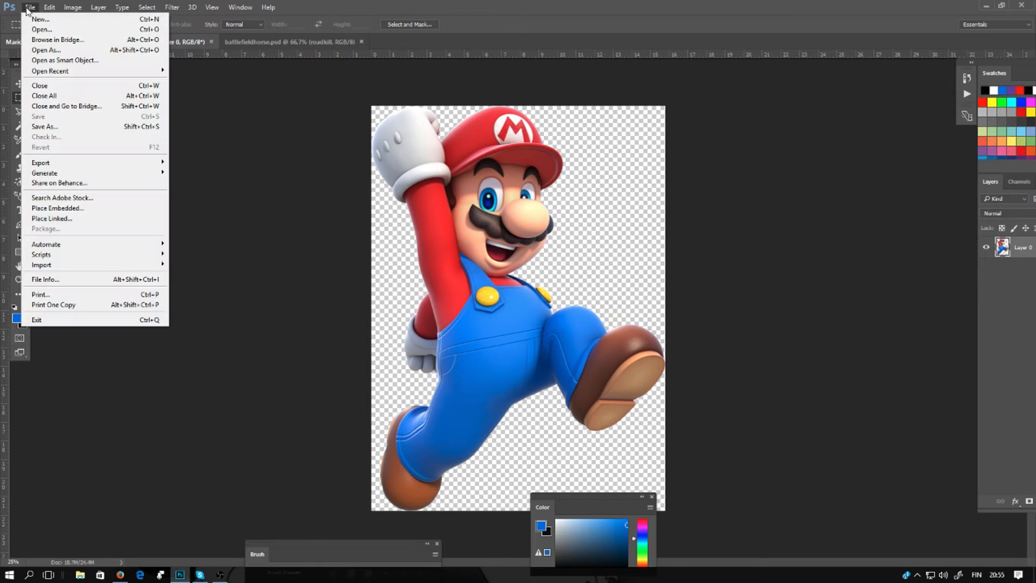
mouse_move(40, 18)
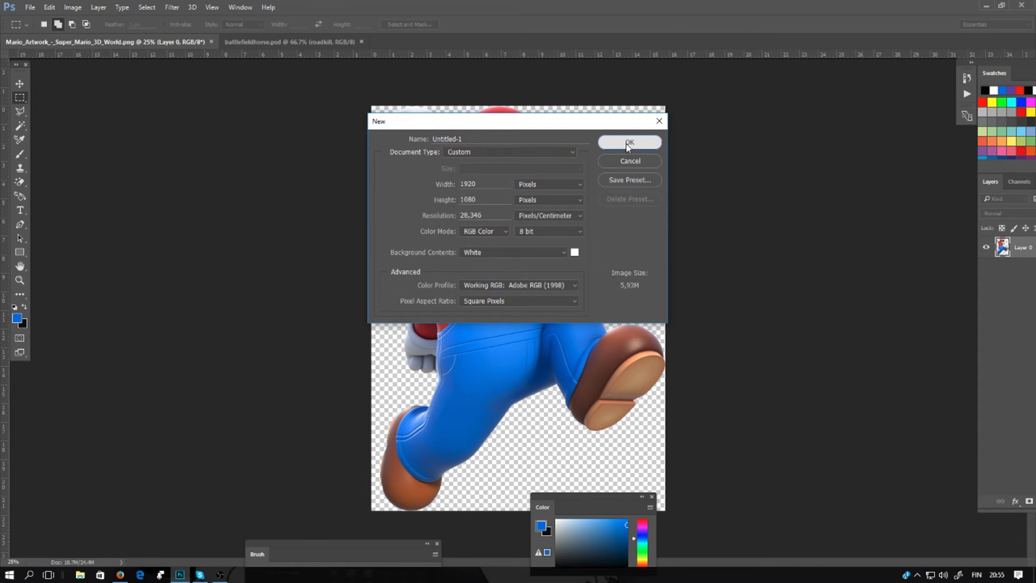
left_click(628, 142)
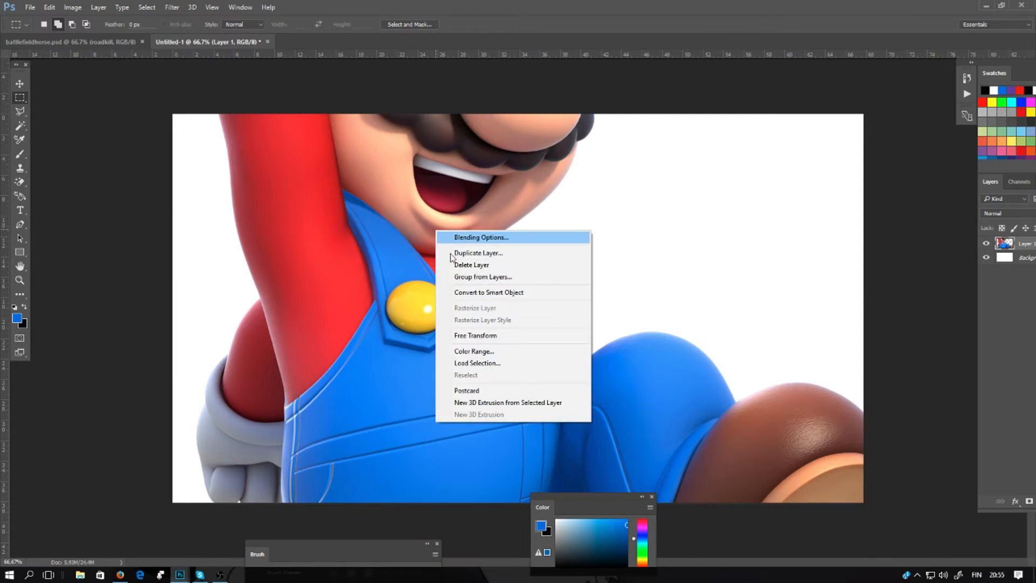
- Free-transform the pasted Mario layer smaller so his face and fist fill the canvas
left_click(475, 335)
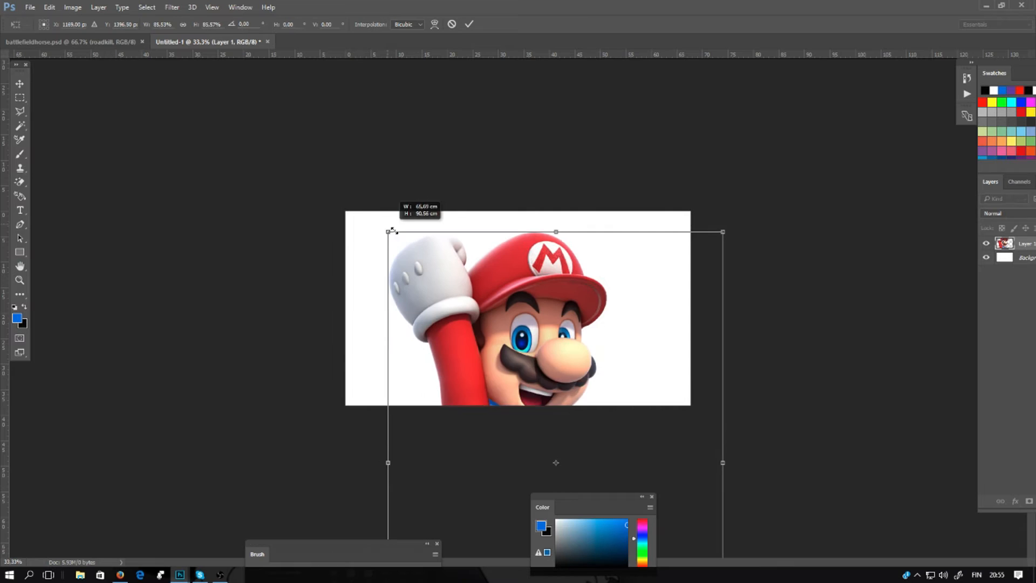
left_click_drag(388, 231, 413, 214)
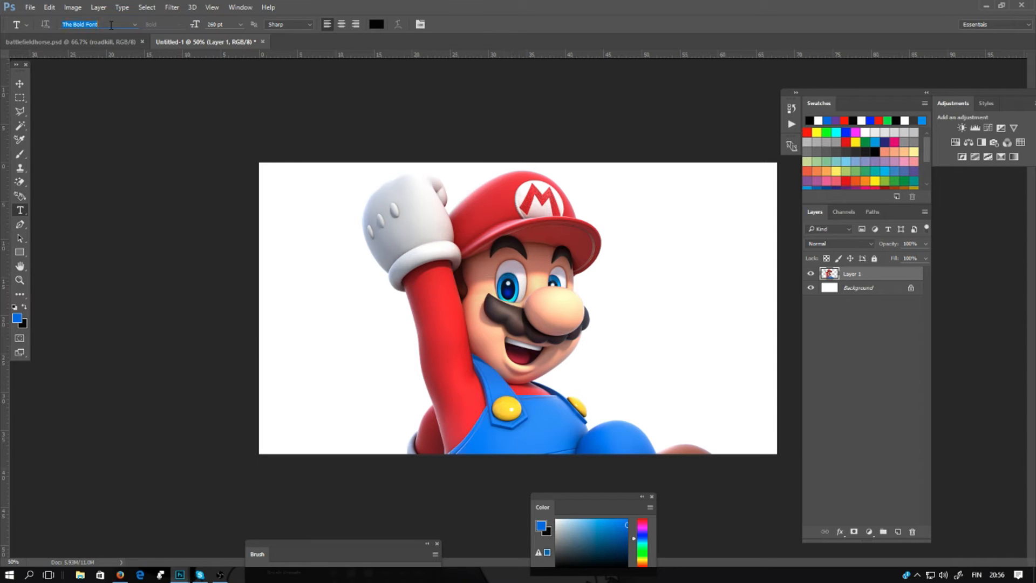
- Add a text layer reading MARIO in the Super Mario 256 font across his face
type("super")
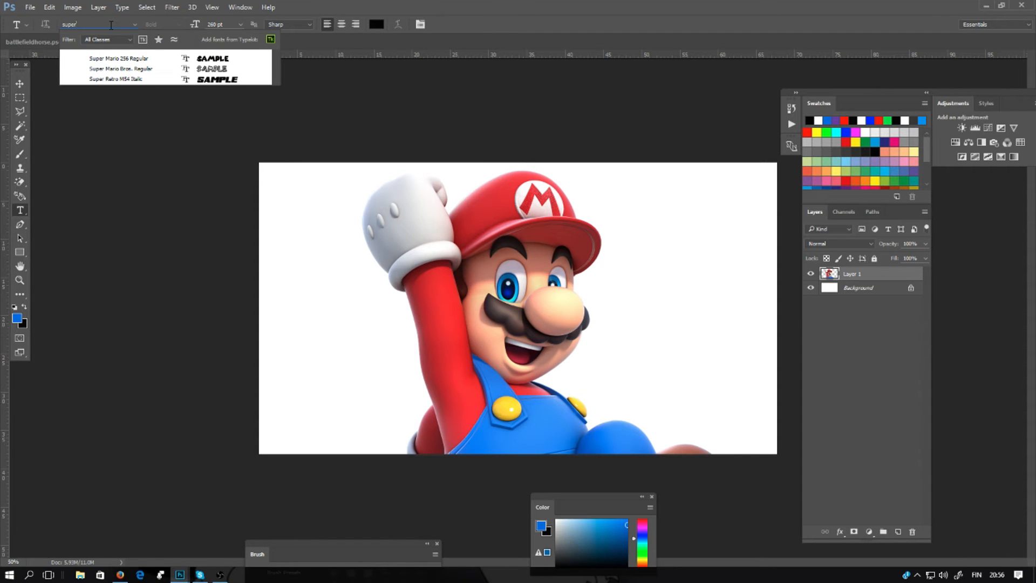
left_click(119, 58)
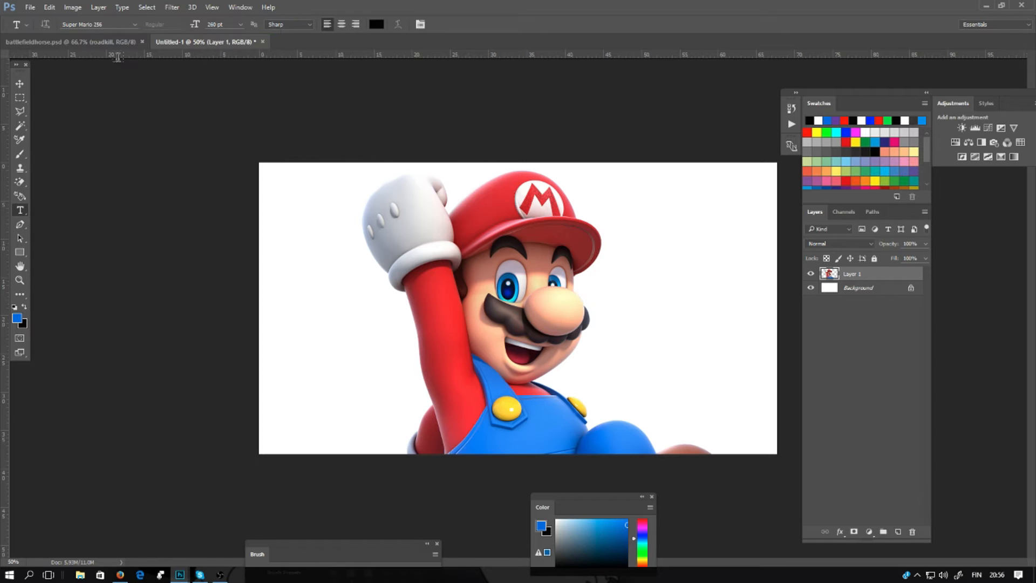
type("MA")
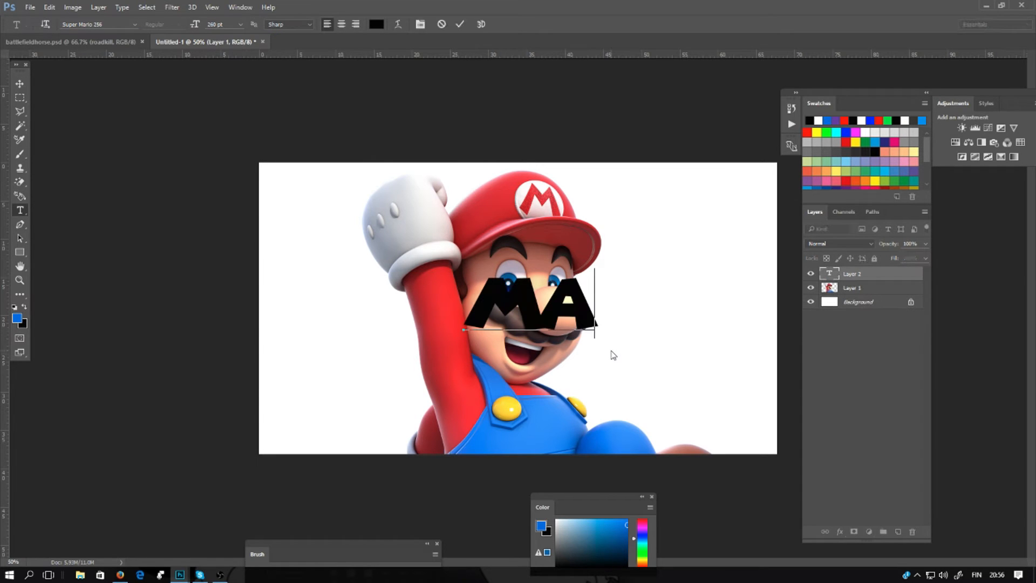
type("RIO")
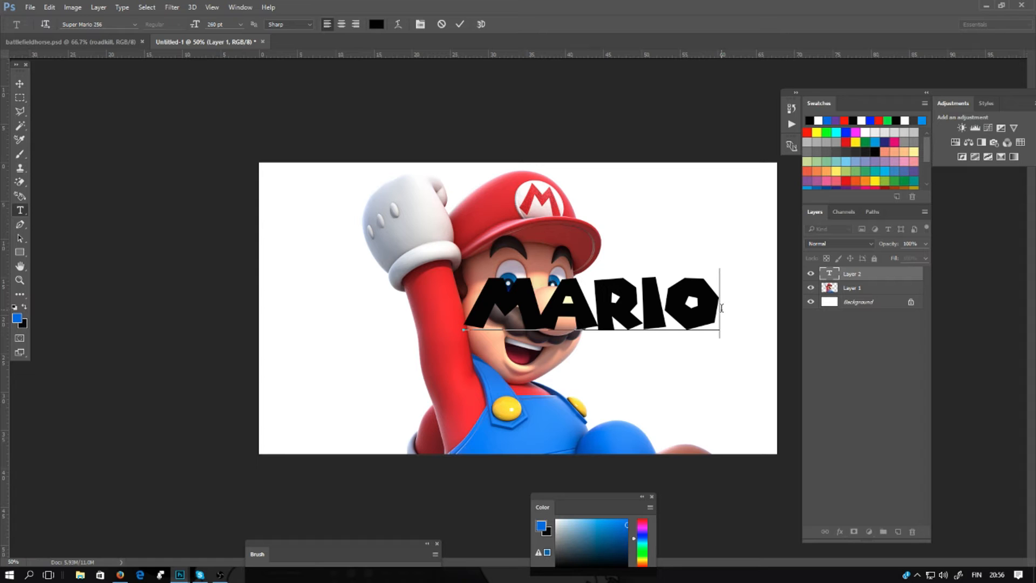
- Convert the Background to Layer 0 and give it a black Color Overlay
right_click(858, 301)
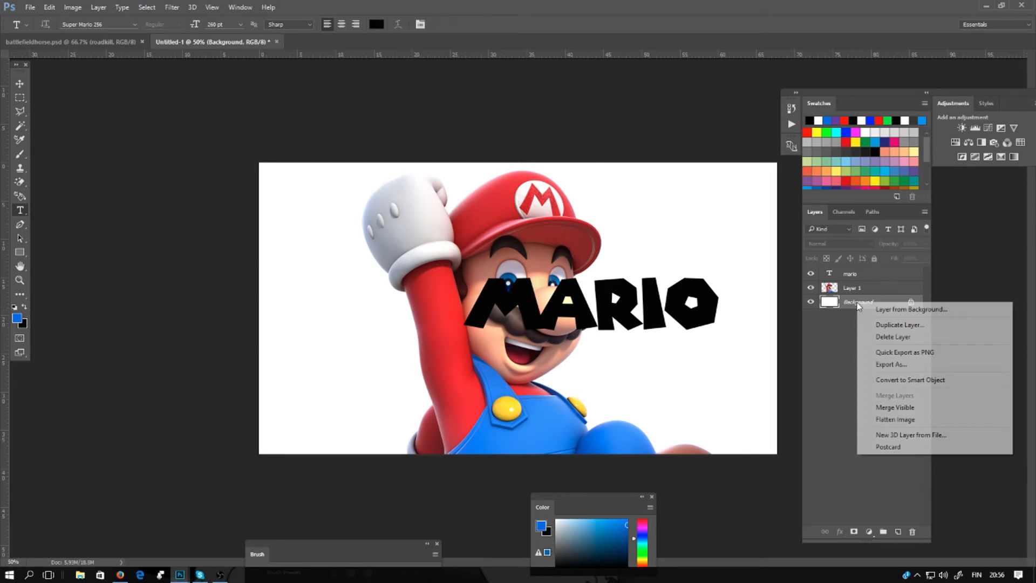
left_click(912, 310)
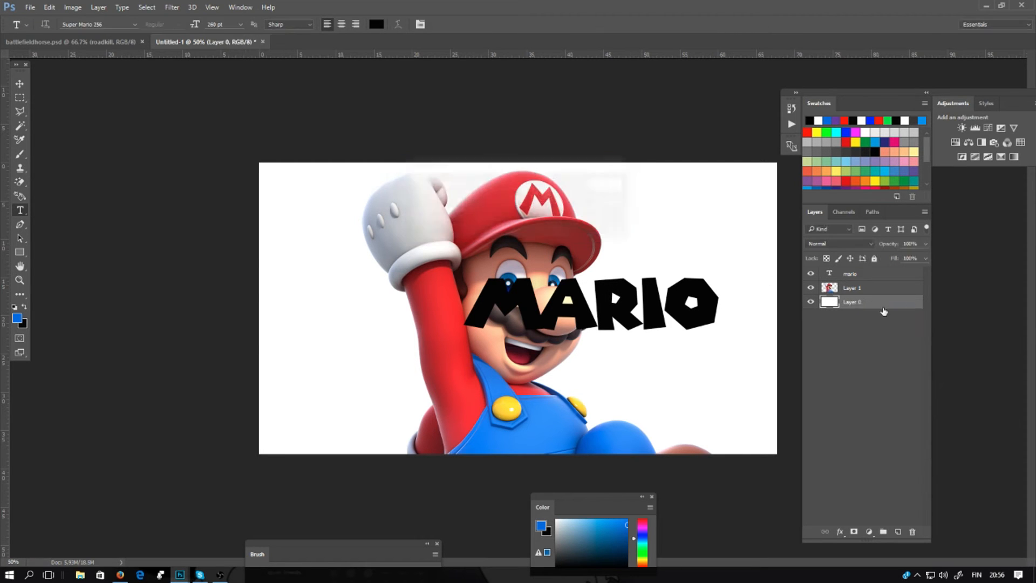
right_click(852, 302)
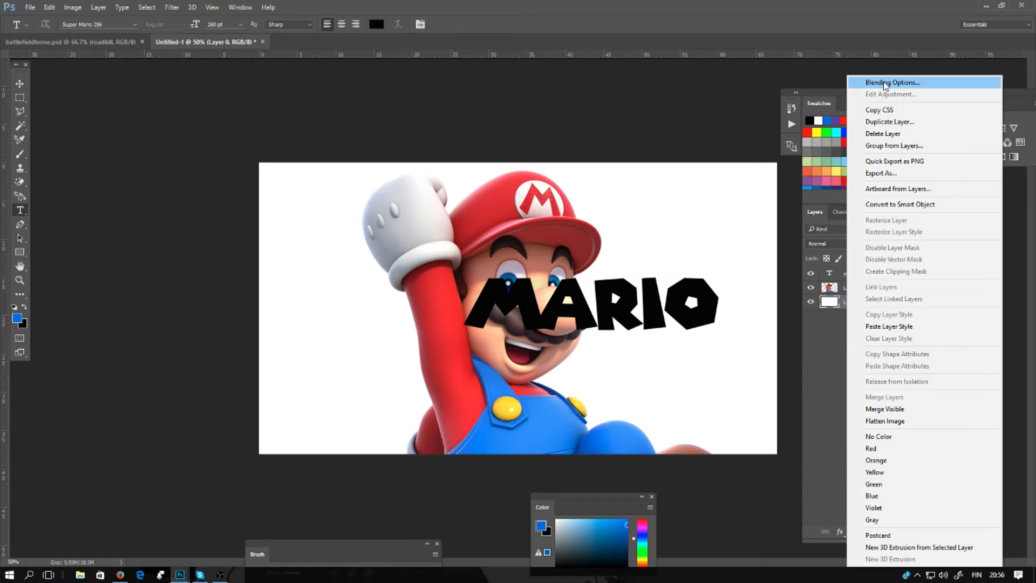
left_click(892, 82)
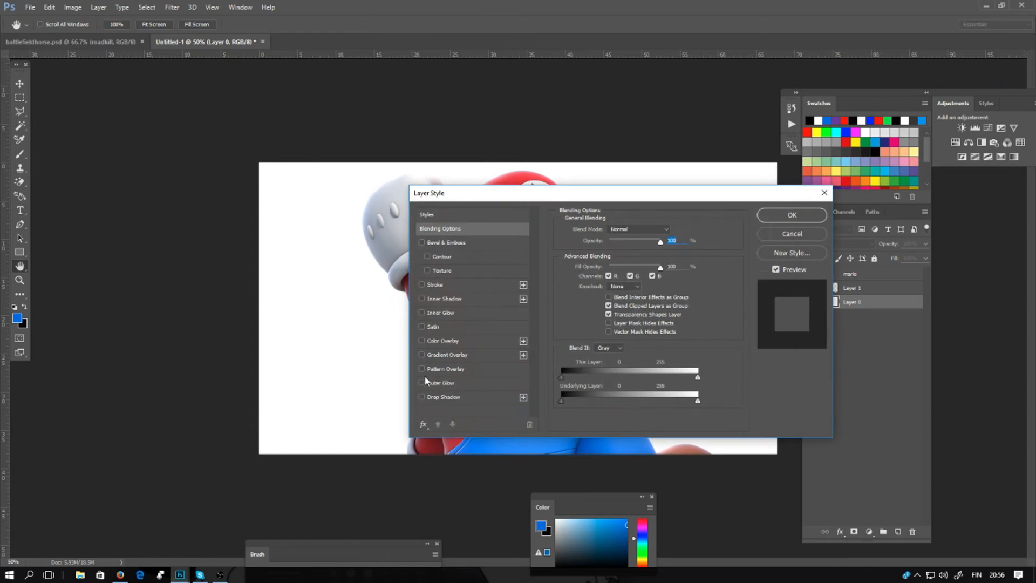
left_click(422, 340)
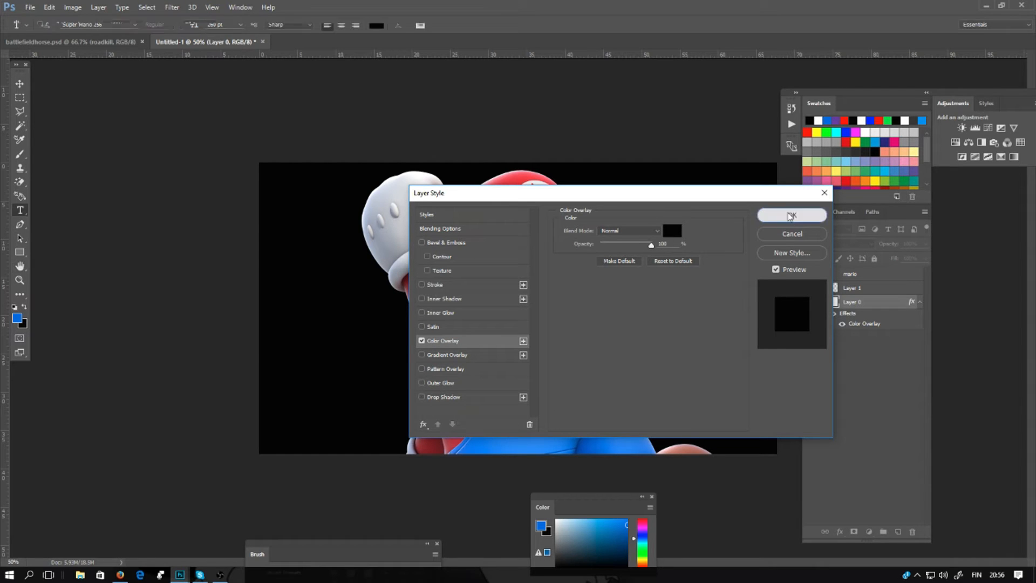
left_click(792, 216)
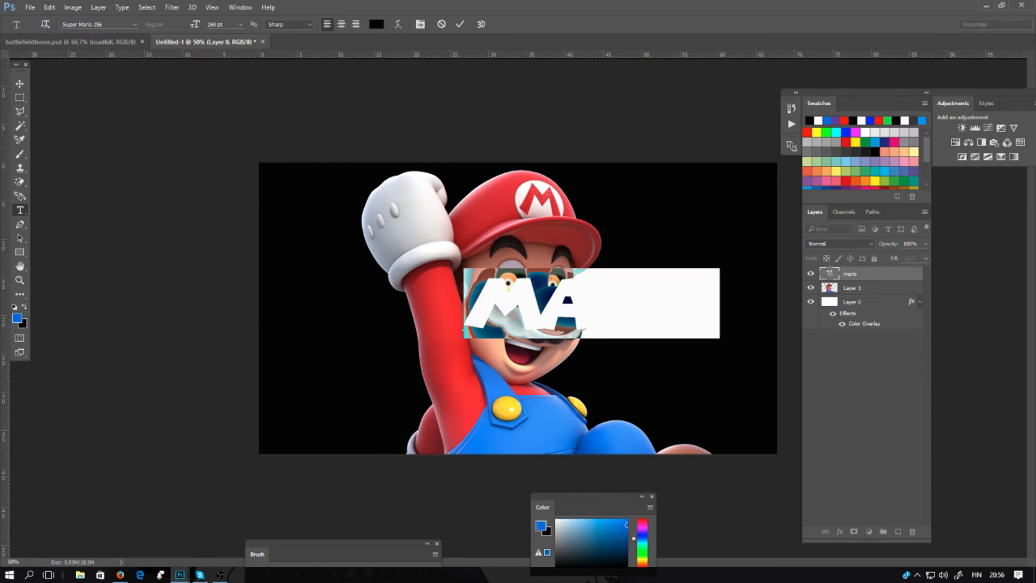
- Choose a new colour for the MARIO text from the colour picker
left_click(376, 24)
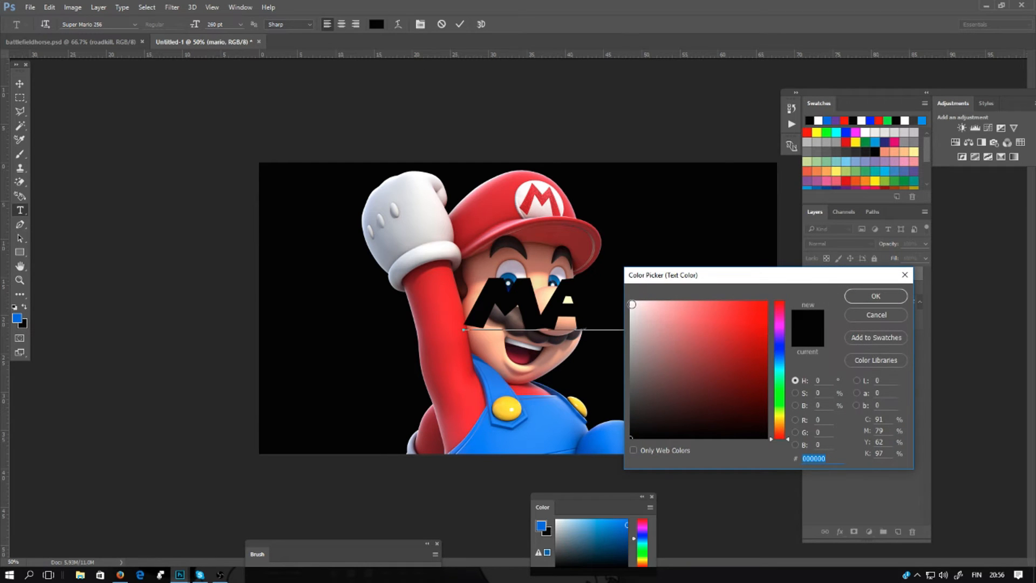
left_click(875, 296)
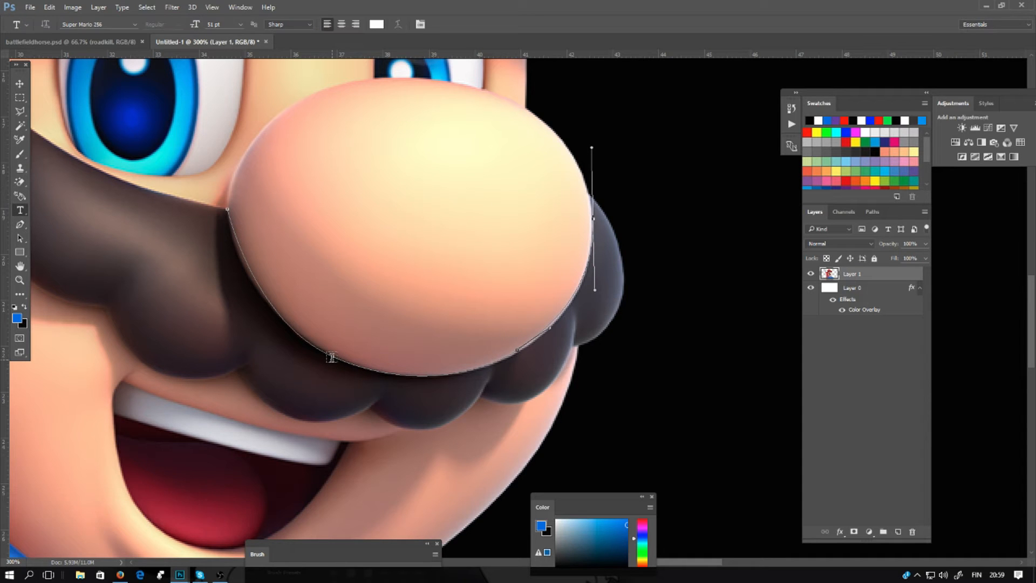
- Type MARIO along the path curving under Mario's nose
type("MA")
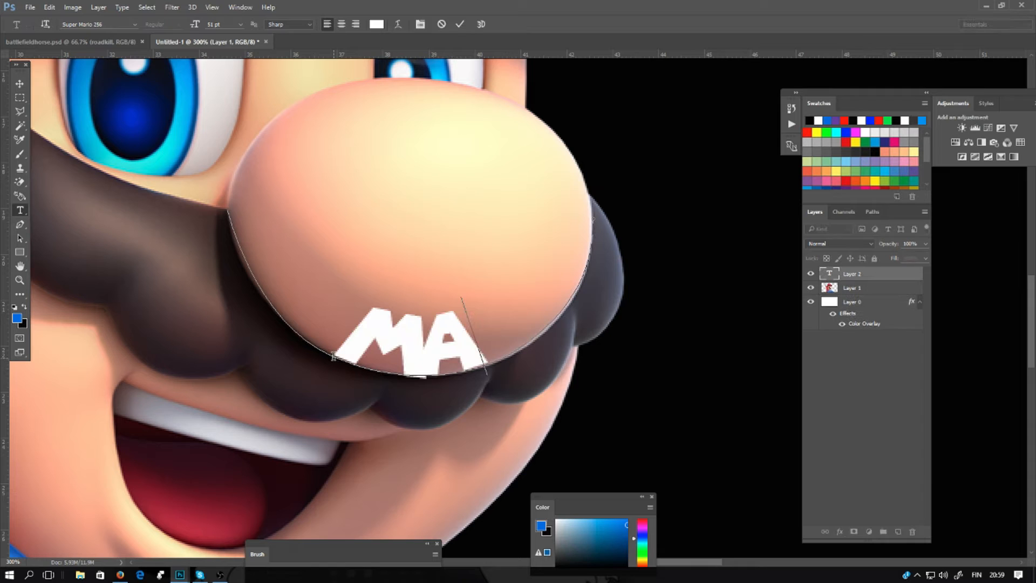
type("RIO")
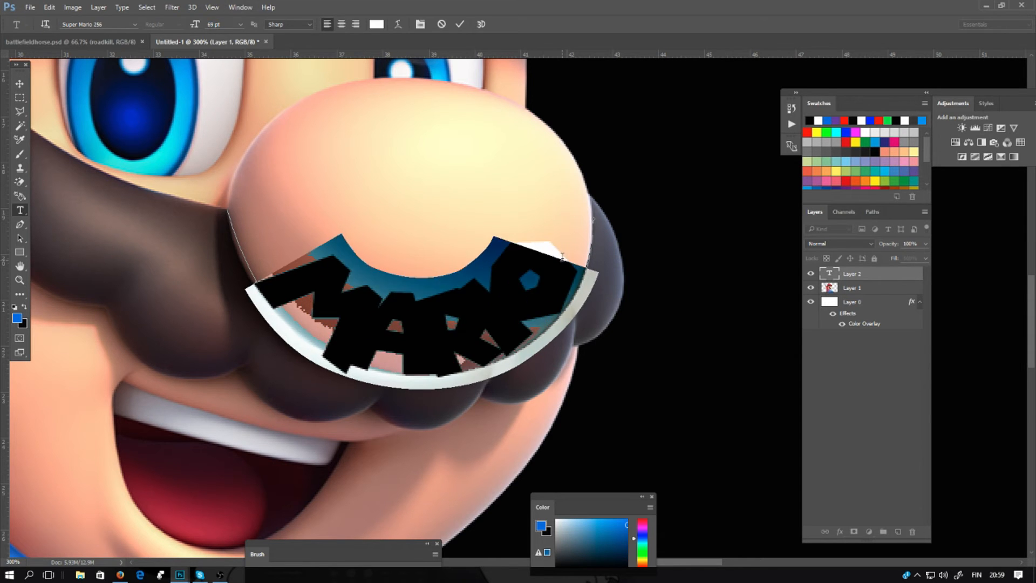
mouse_move(292, 258)
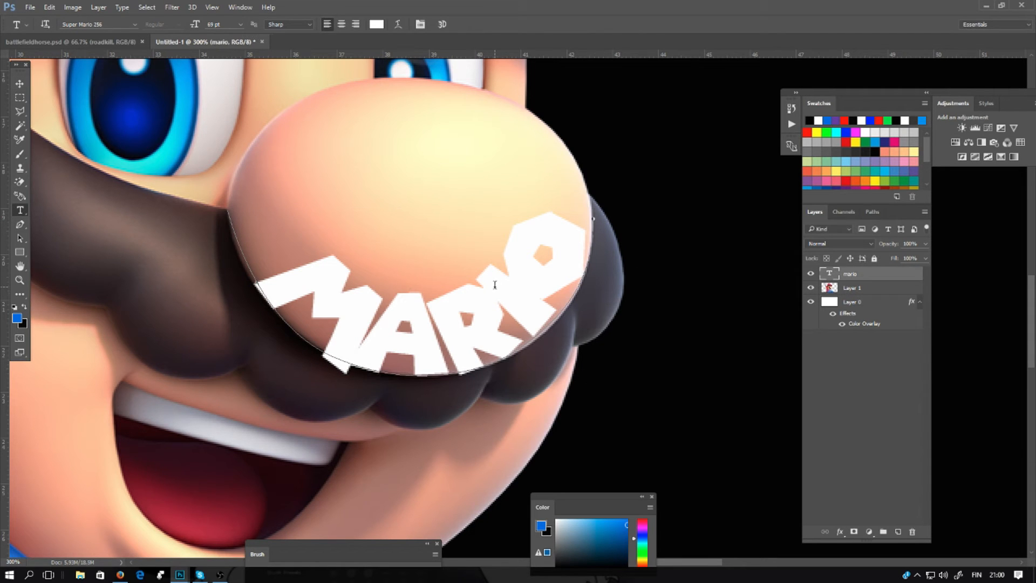
- Start a Free Transform on the curved mario text layer
right_click(495, 285)
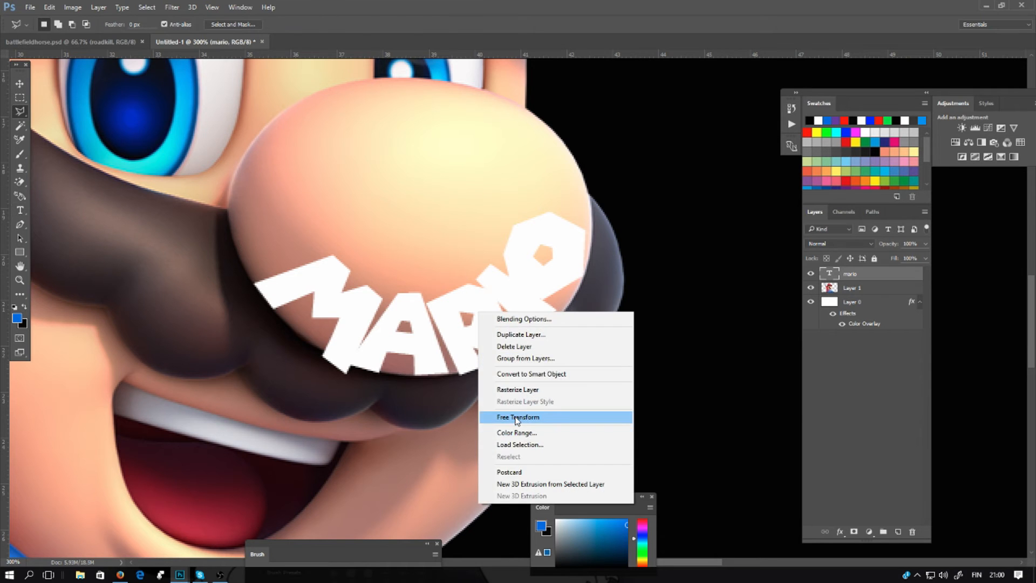
left_click(518, 417)
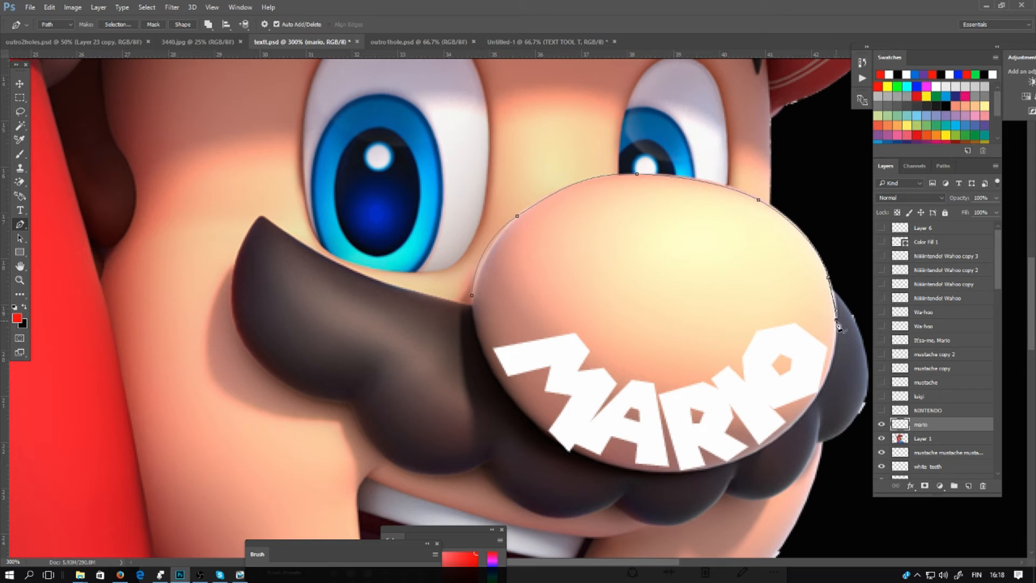
- Start SUPER text on the path arcing over the top of the nose
left_click(20, 210)
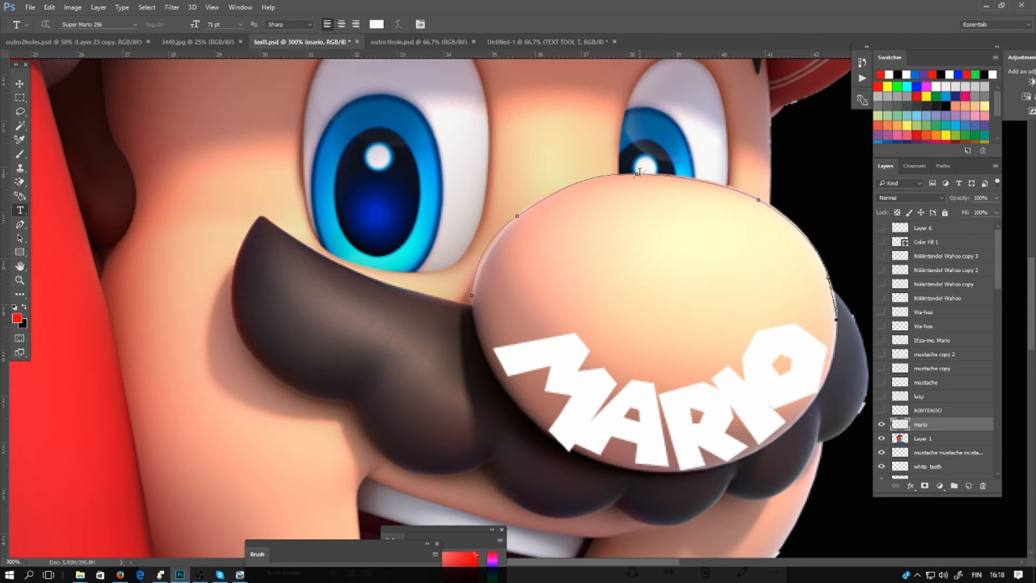
left_click(639, 173)
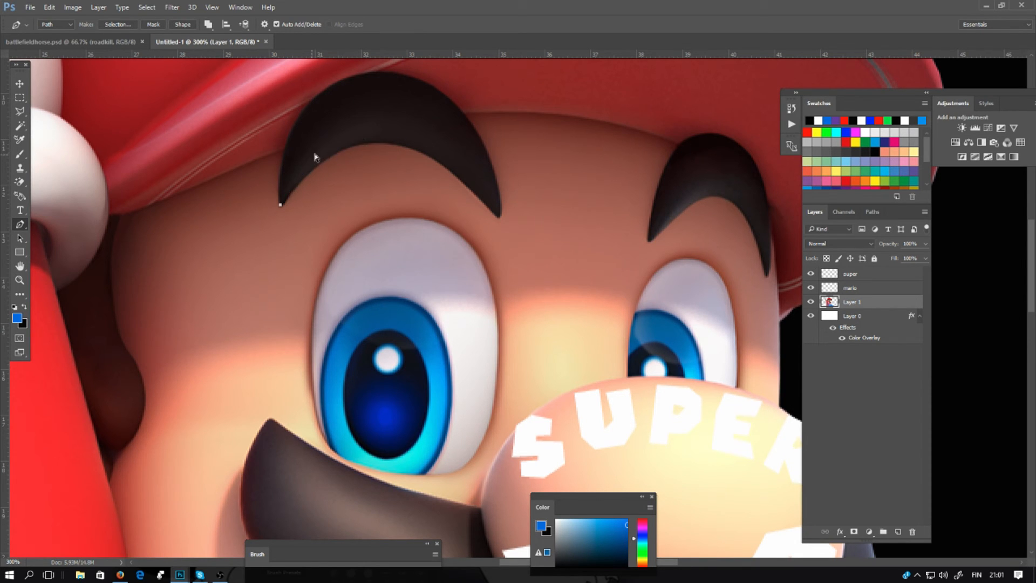
- Draw a path along the eyebrow and set mixed-size EYEBROW lettering on it
left_click(439, 167)
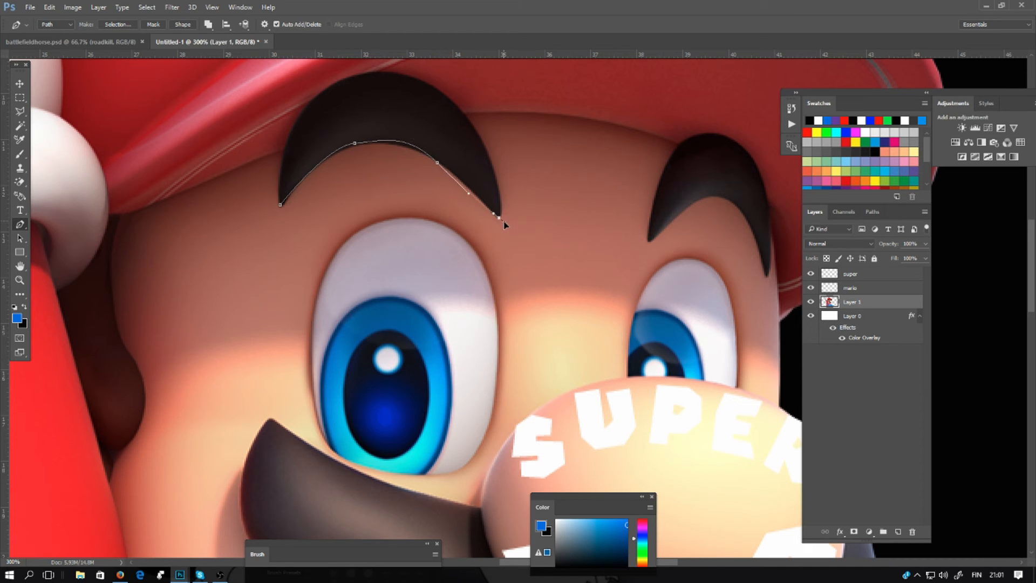
left_click(20, 210)
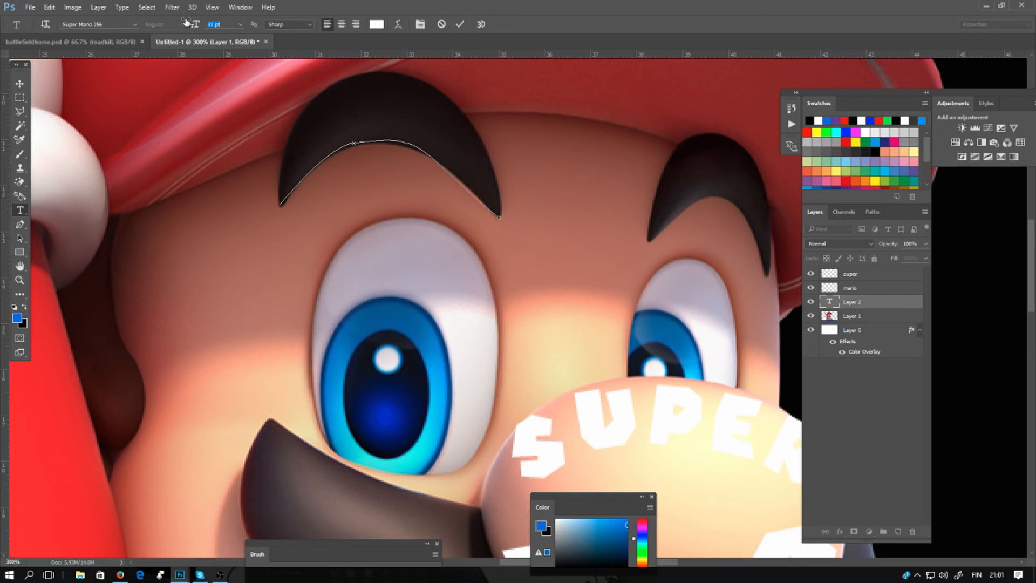
type("E")
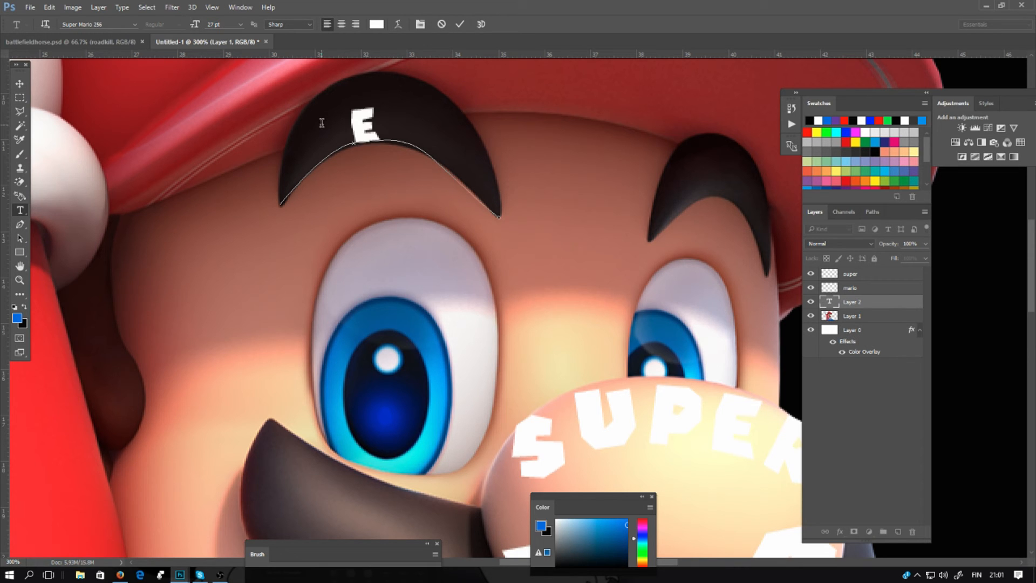
type("YEBRO")
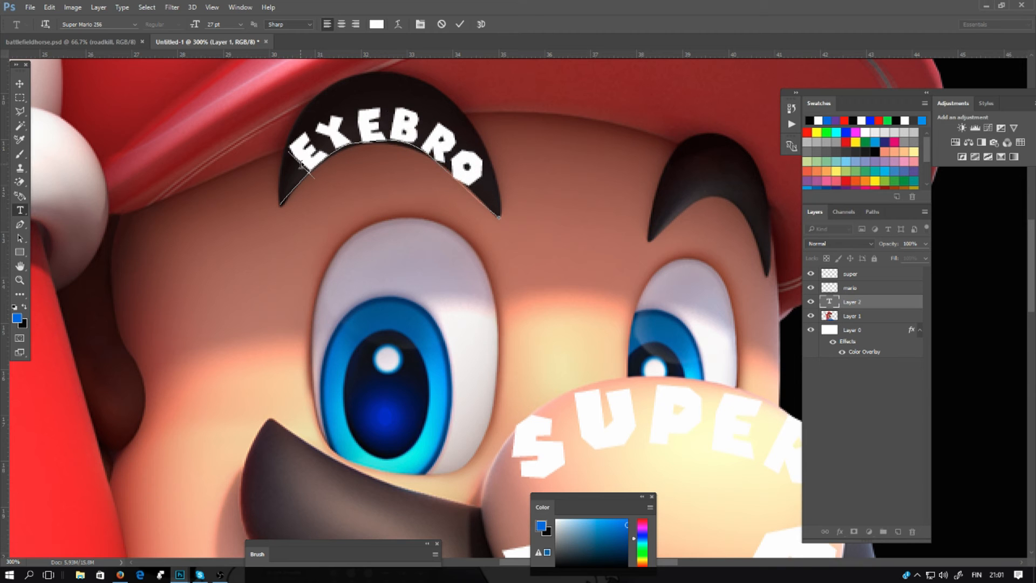
type("W")
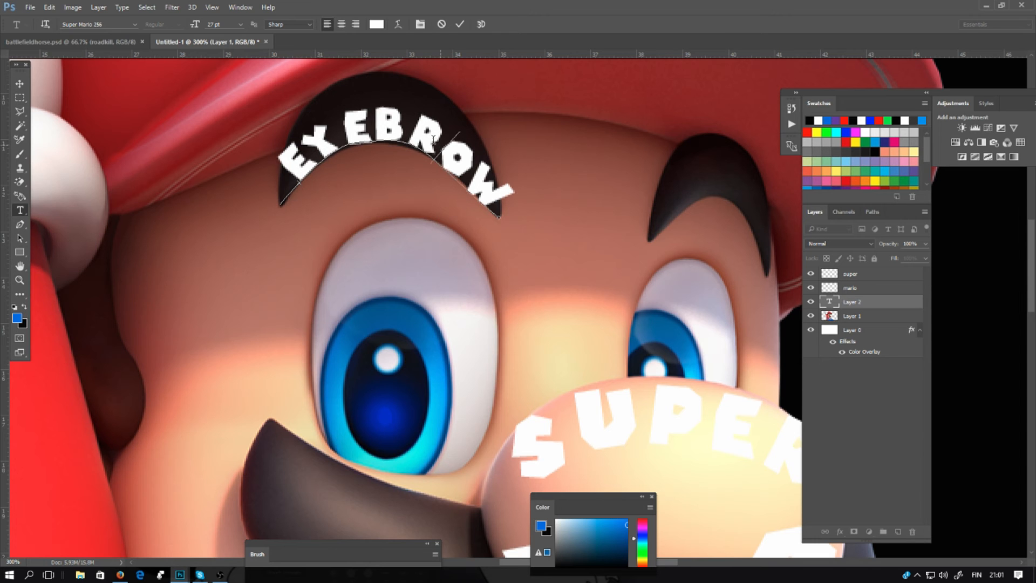
triple_click(215, 24)
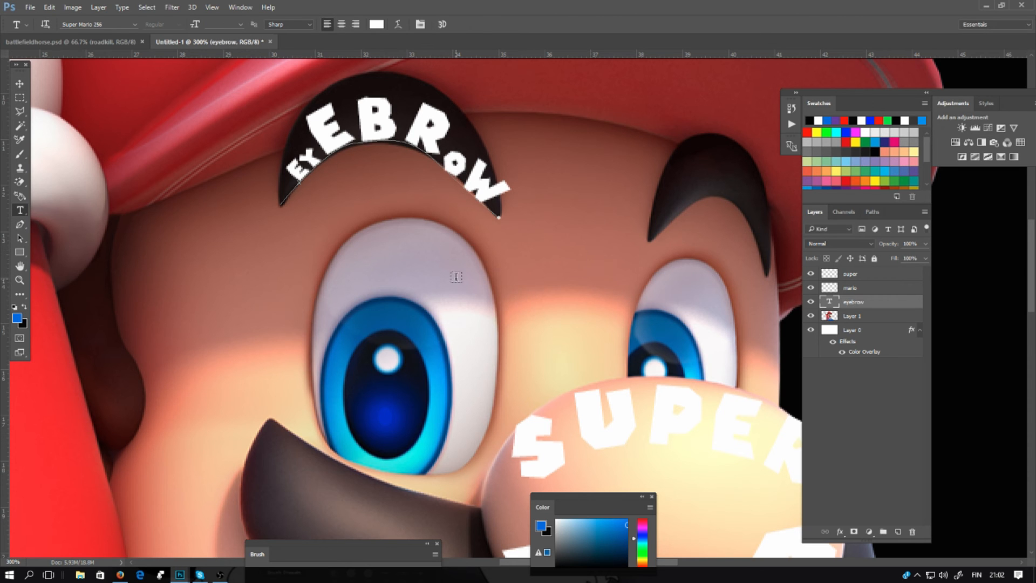
right_click(853, 302)
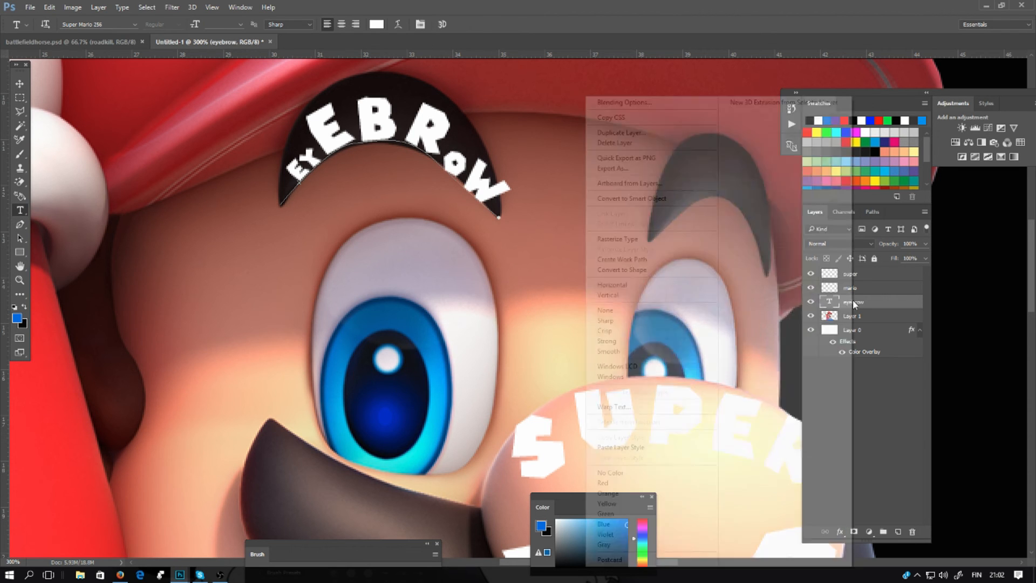
- Duplicate the eyebrow layer, then return from the quote wiki to the wallpaper document
left_click(621, 132)
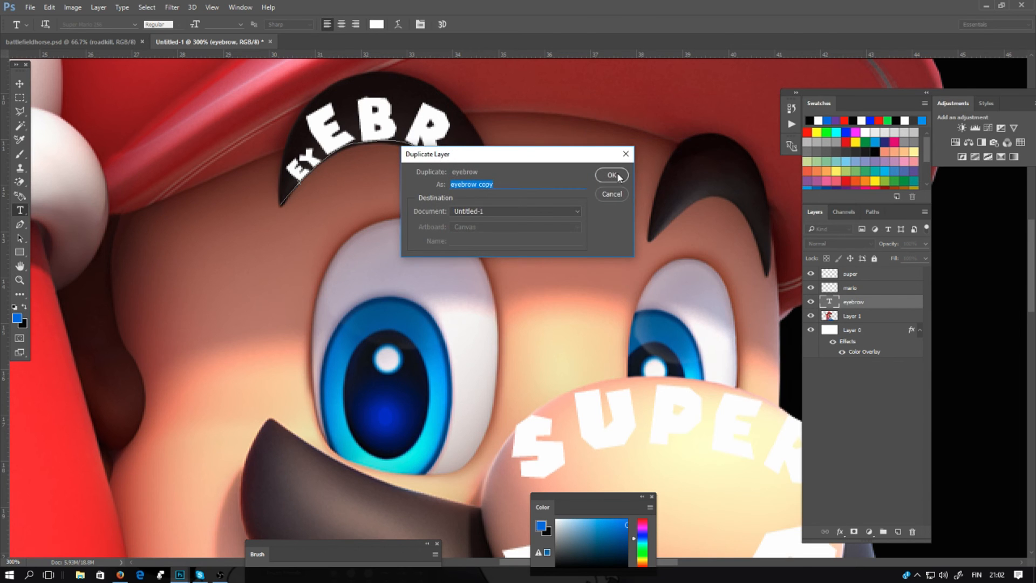
left_click(611, 175)
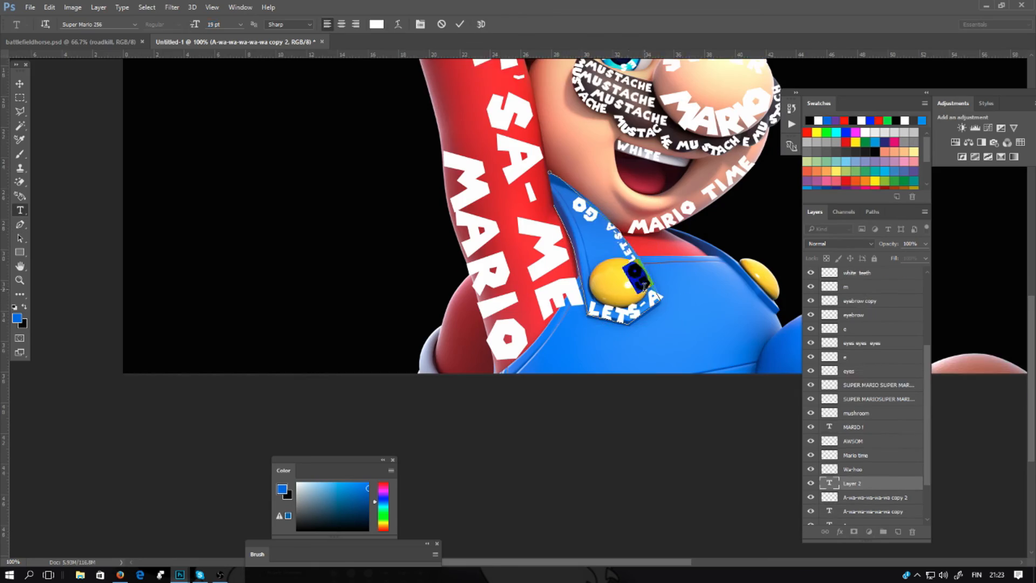
right_click(859, 455)
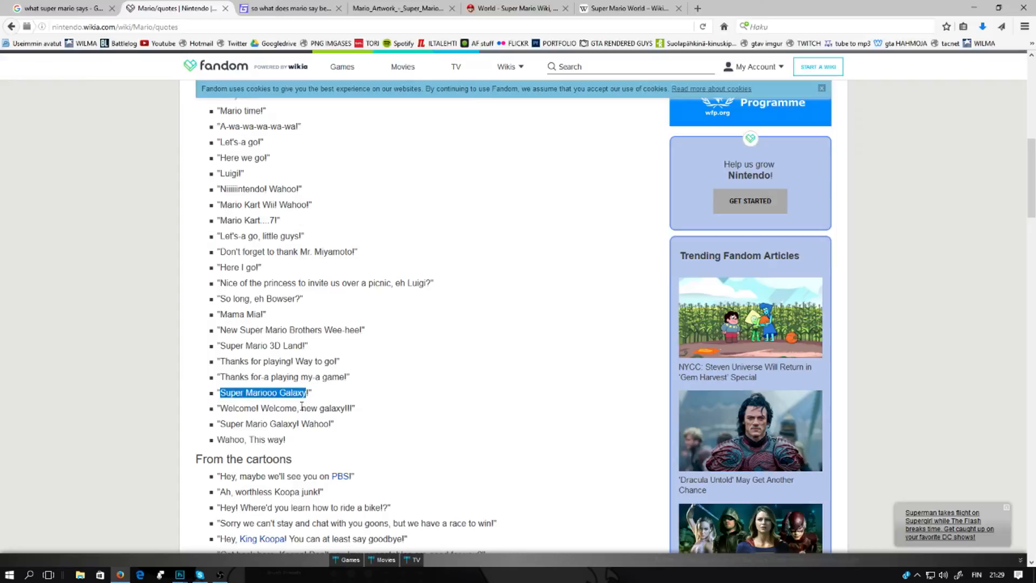
left_click(179, 574)
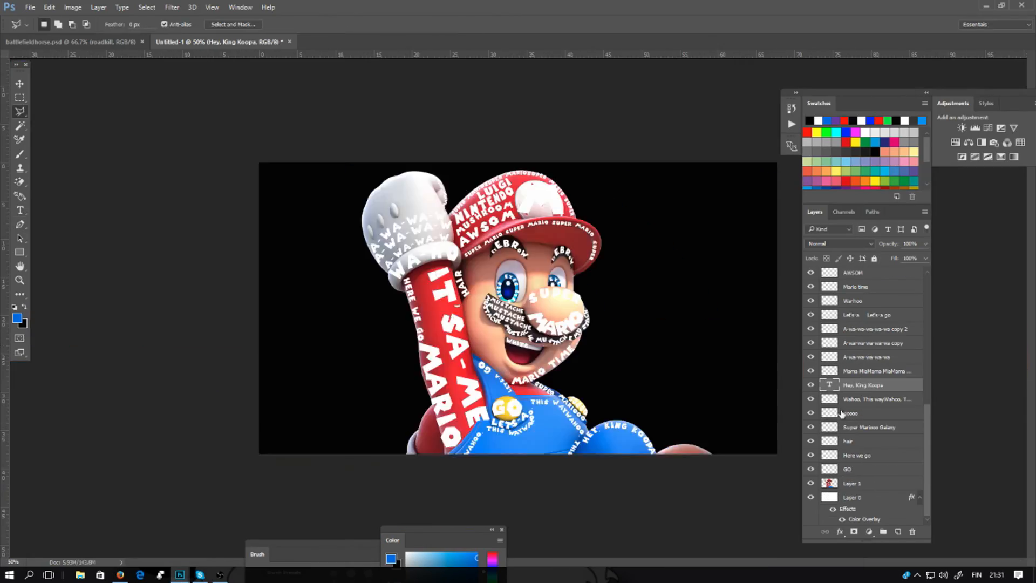